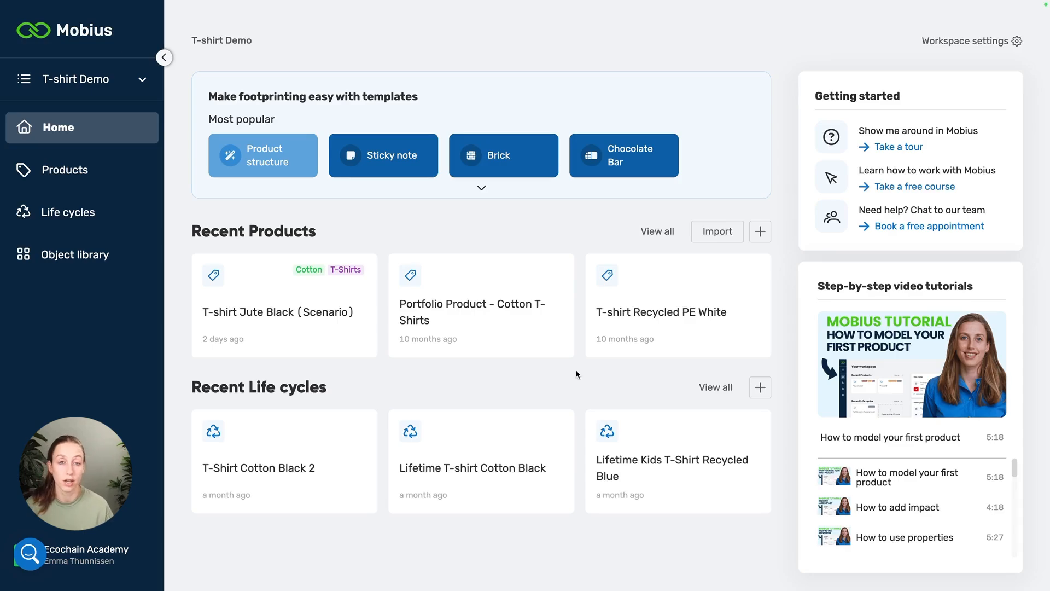
mouse_move(64, 169)
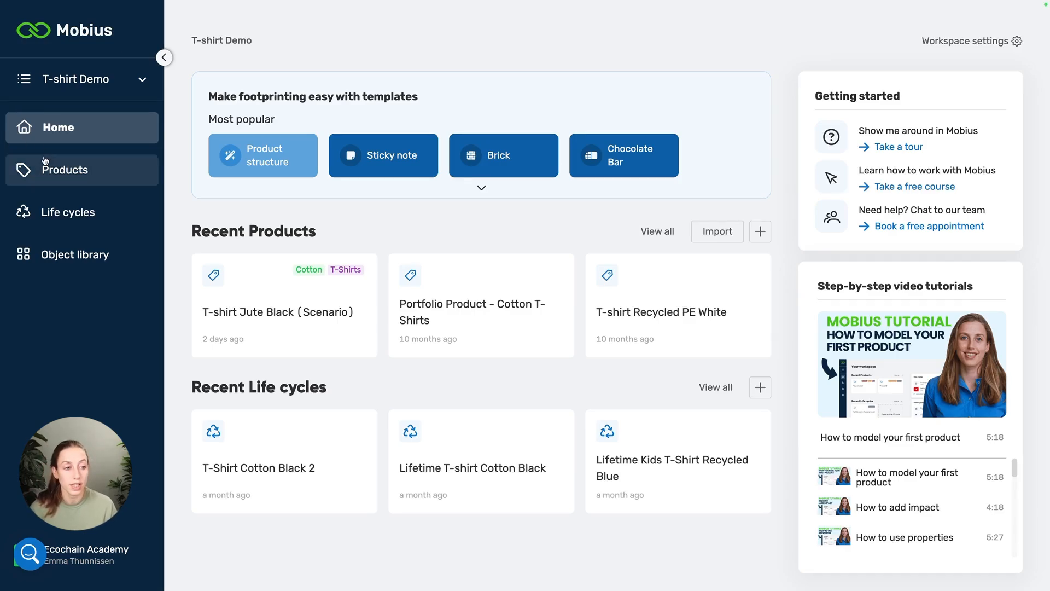
Step: Search the Products list for 'blue' to locate the T-Shirt Cotton Blue product
click(66, 170)
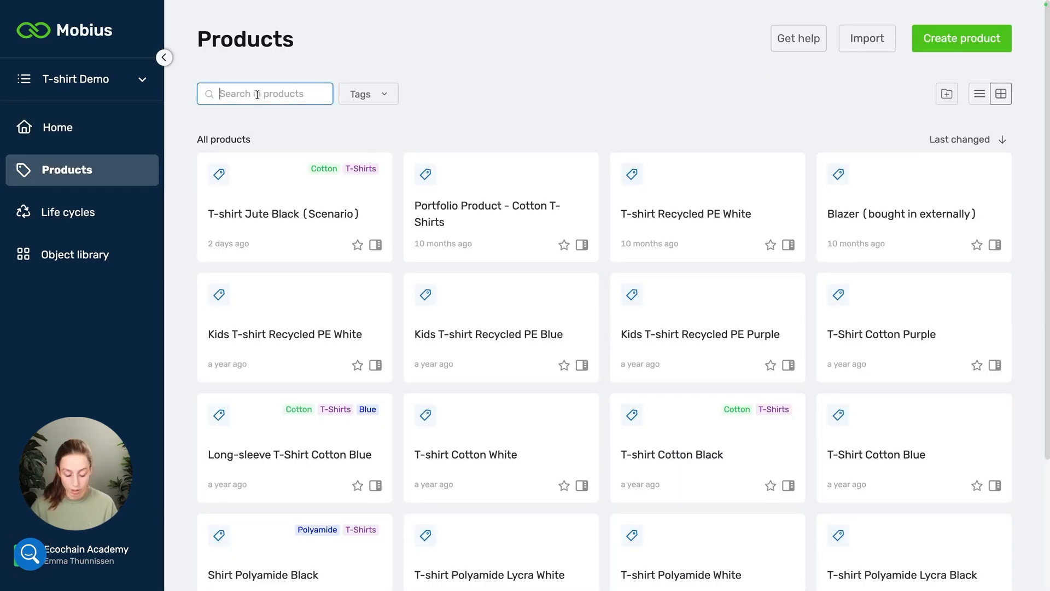
text(blue)
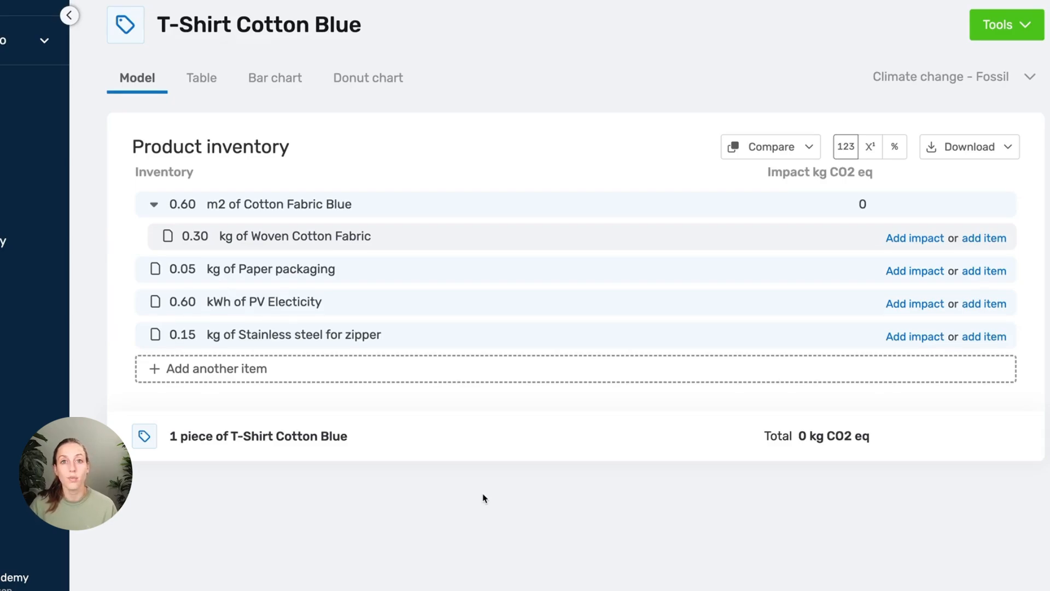
mouse_move(515, 447)
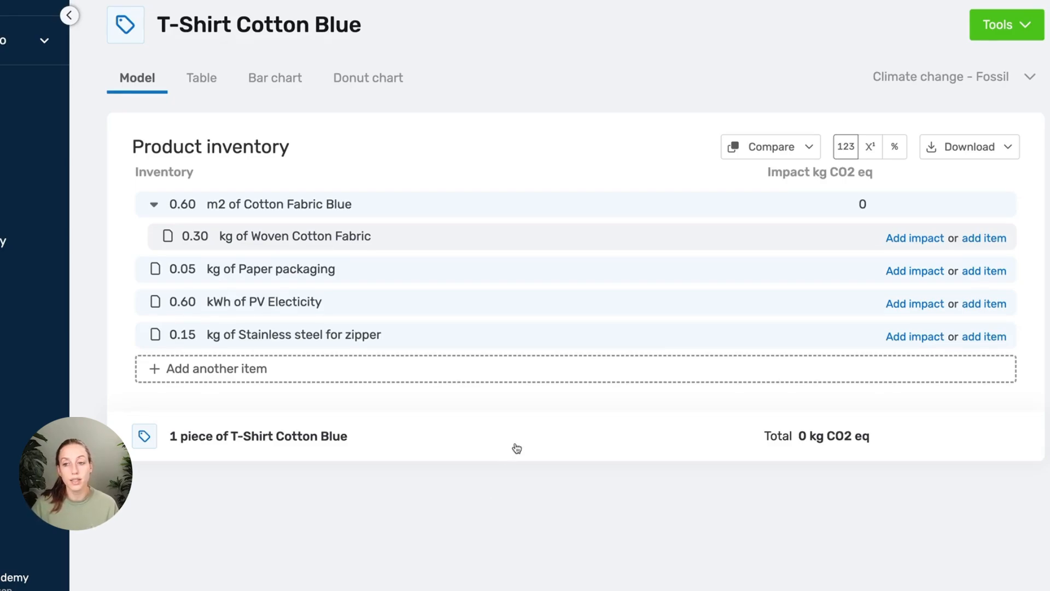
mouse_move(909, 261)
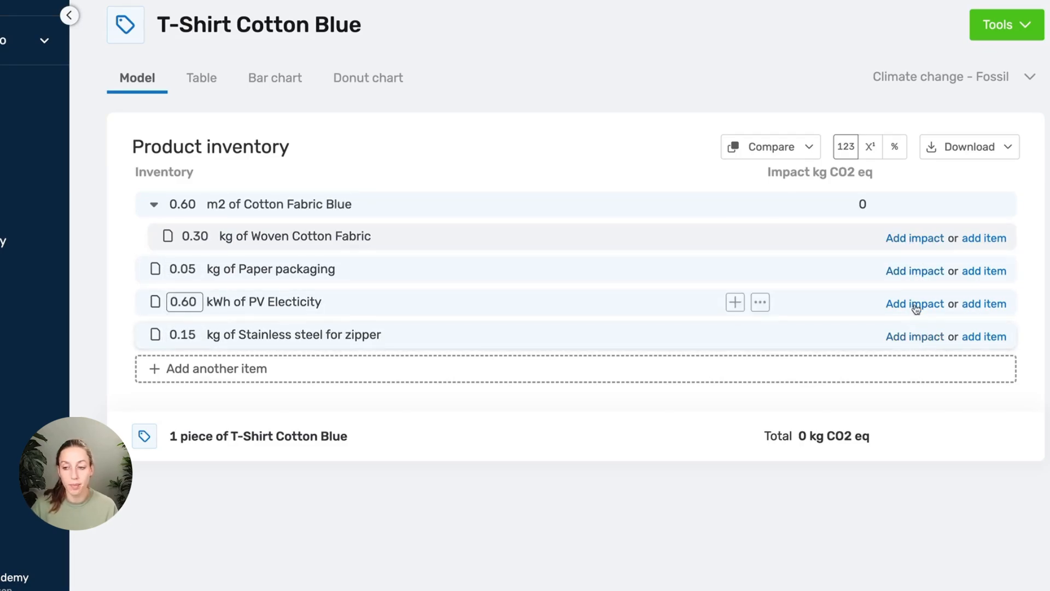
mouse_move(893, 210)
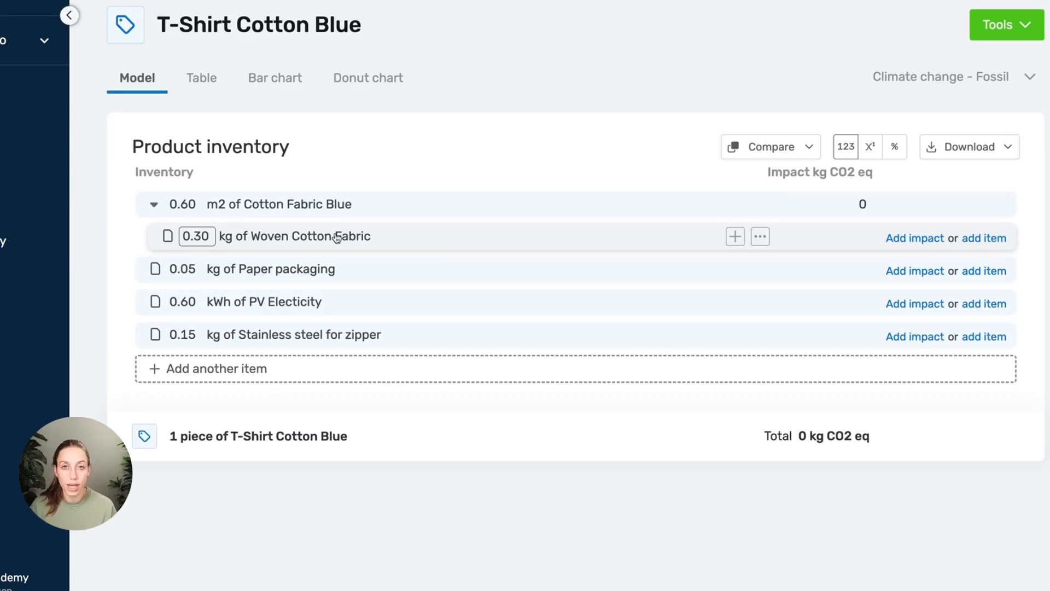
mouse_move(397, 236)
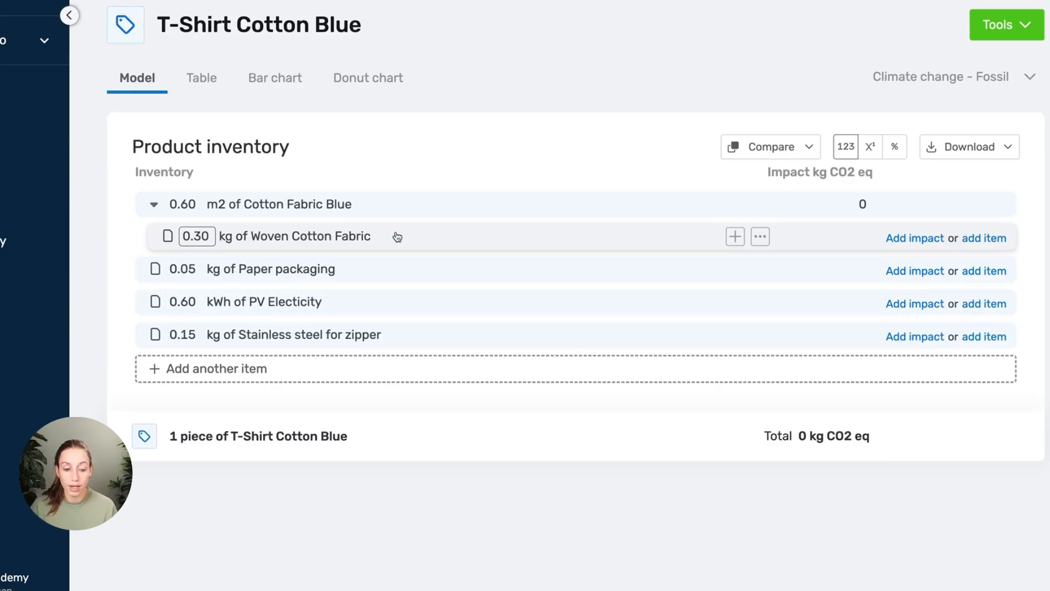
mouse_move(890, 238)
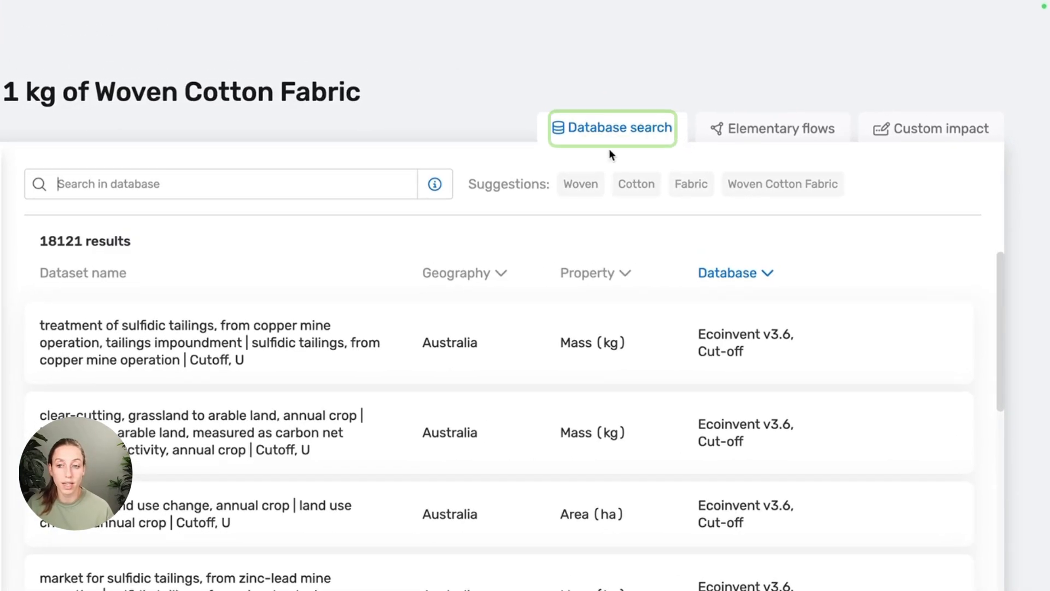
mouse_move(448, 110)
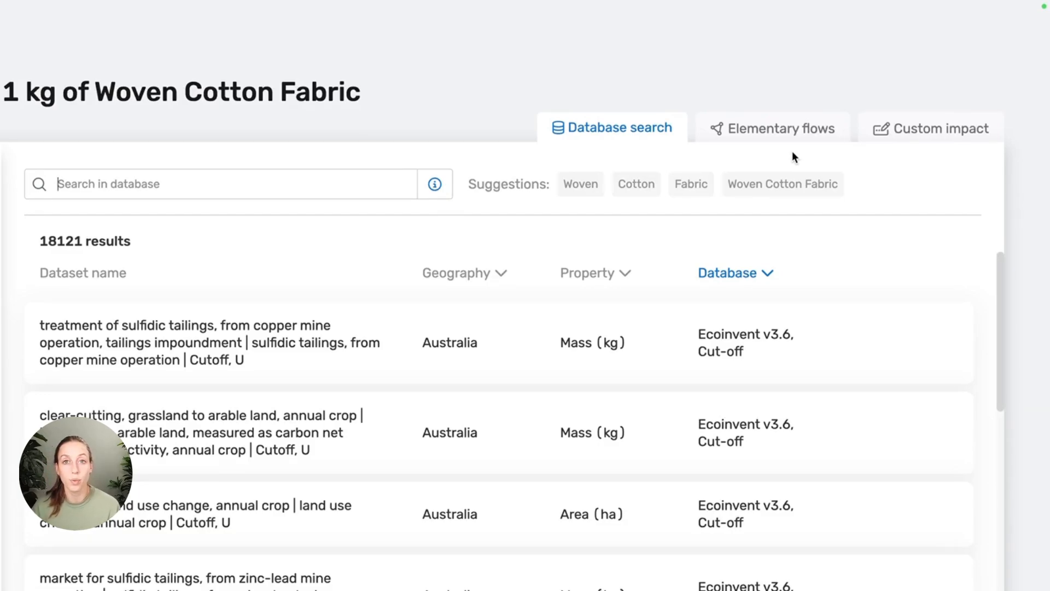
mouse_move(1013, 147)
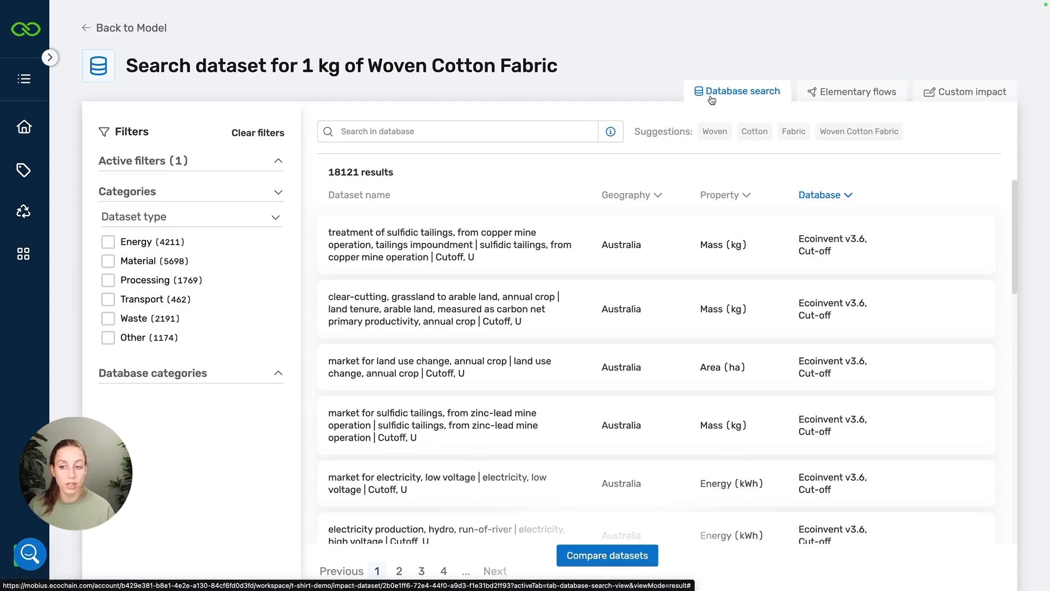
mouse_move(620, 91)
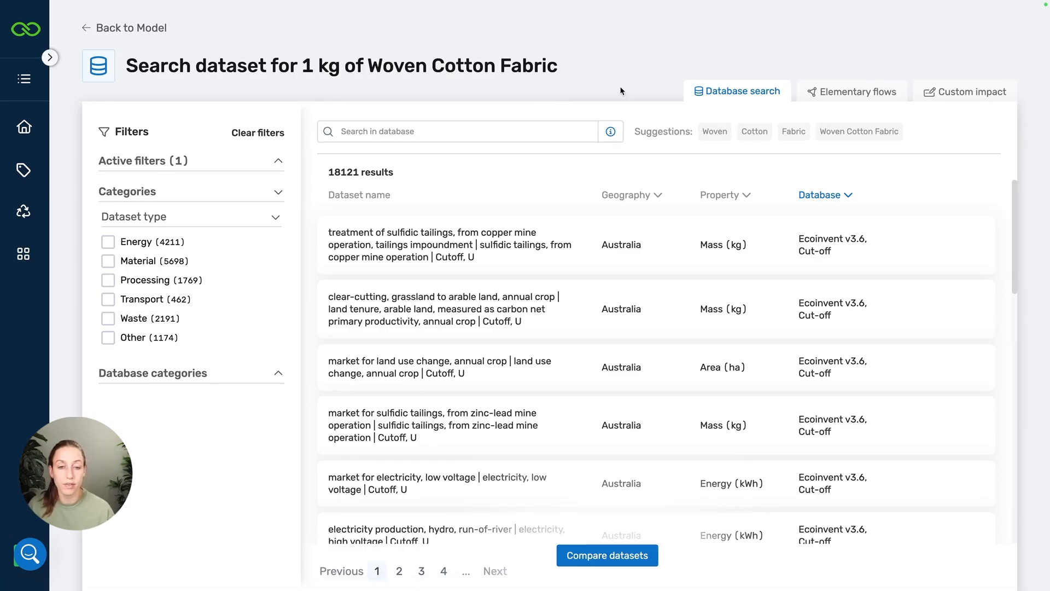
mouse_move(187, 221)
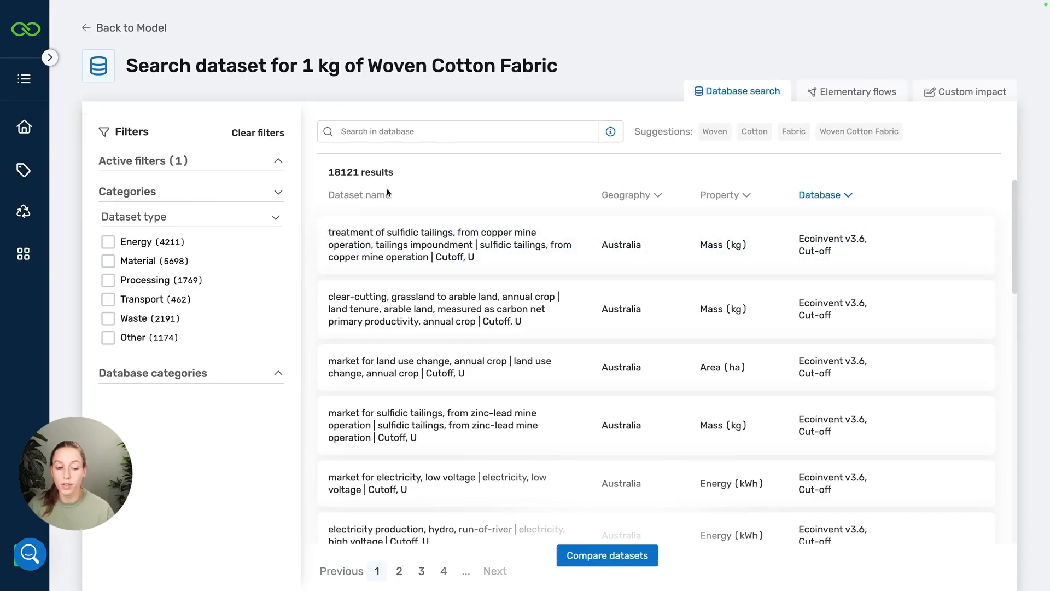
click(358, 195)
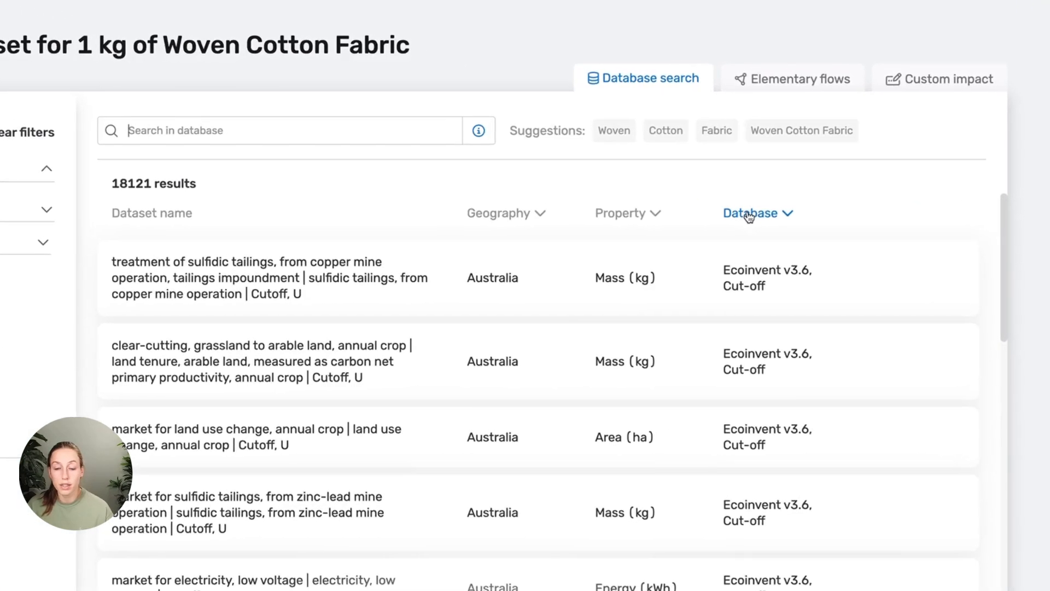
click(757, 213)
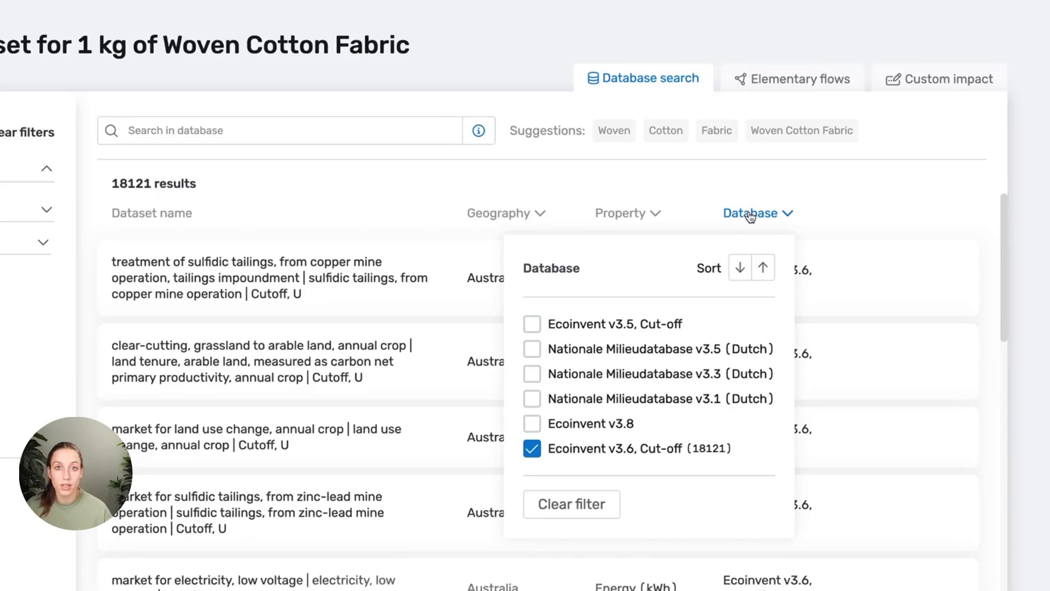
mouse_move(680, 277)
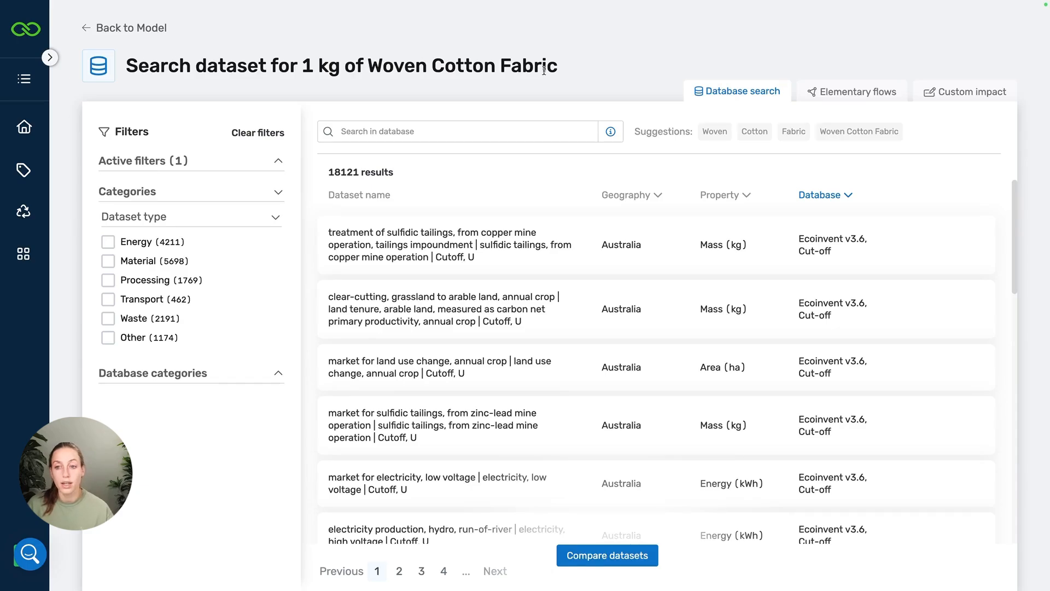
mouse_move(753, 133)
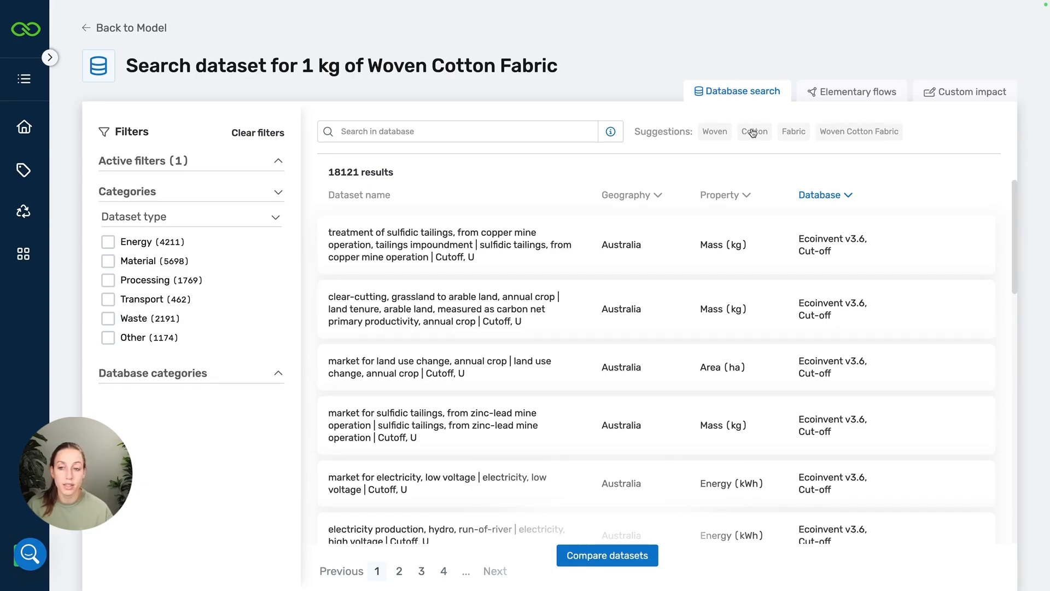
Step: Filter the 107 Cotton results by Material, Textile sector and Weaving stage down to 5 datasets
click(753, 131)
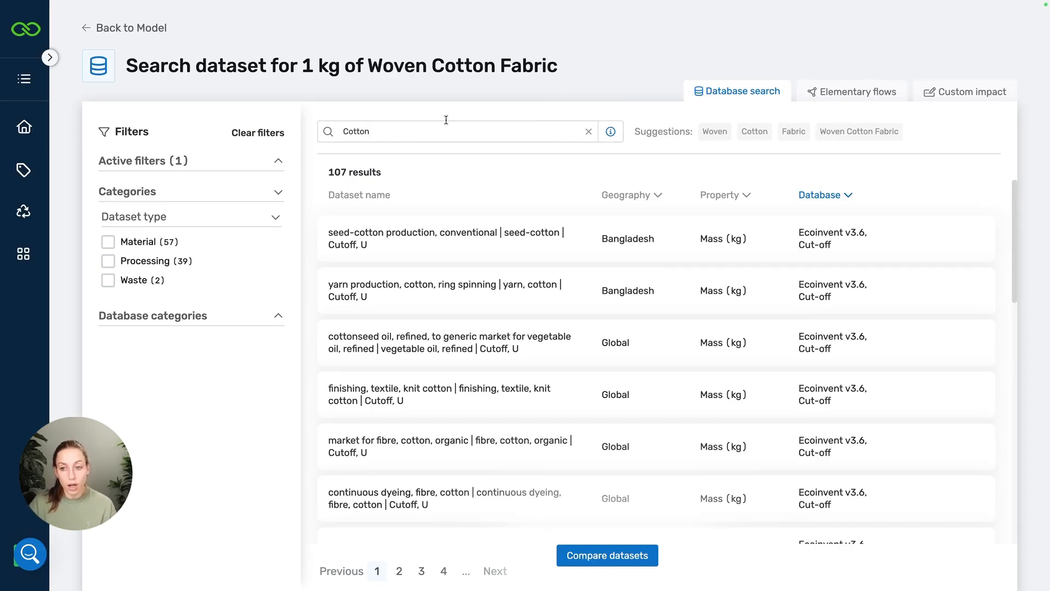
mouse_move(326, 175)
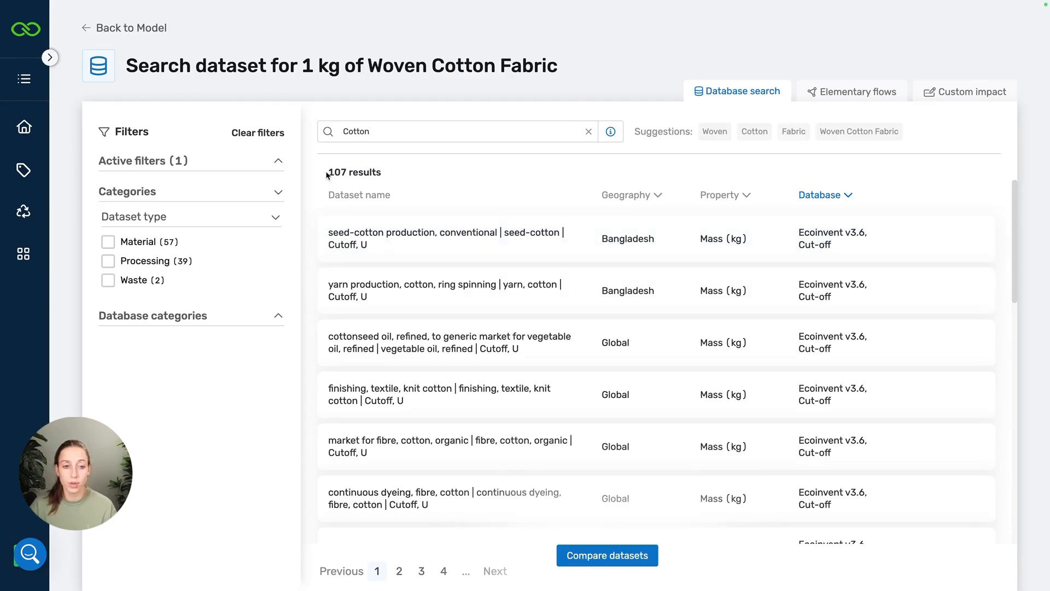
double_click(337, 171)
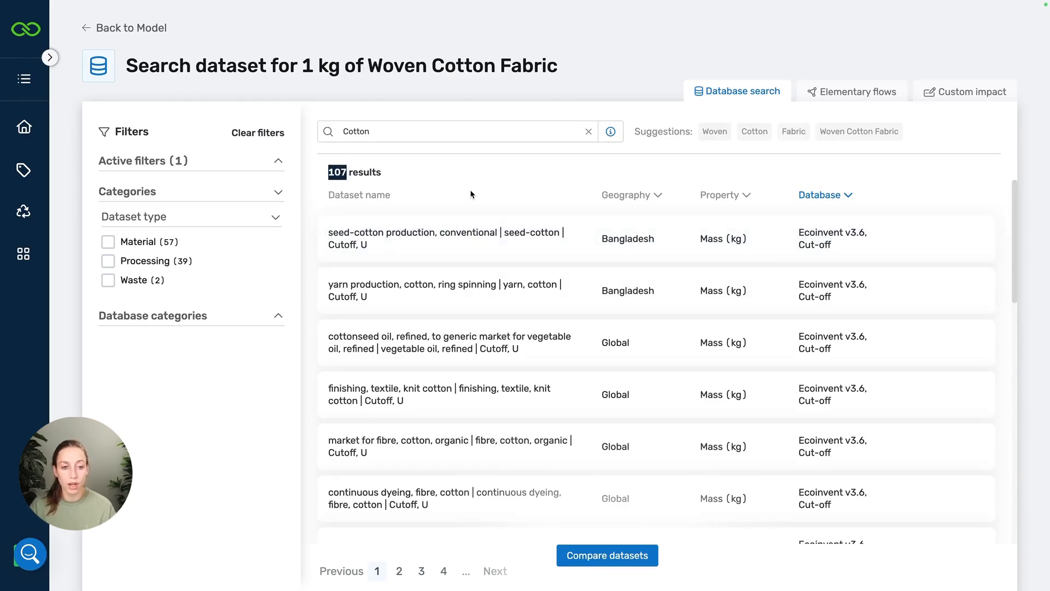
mouse_move(509, 165)
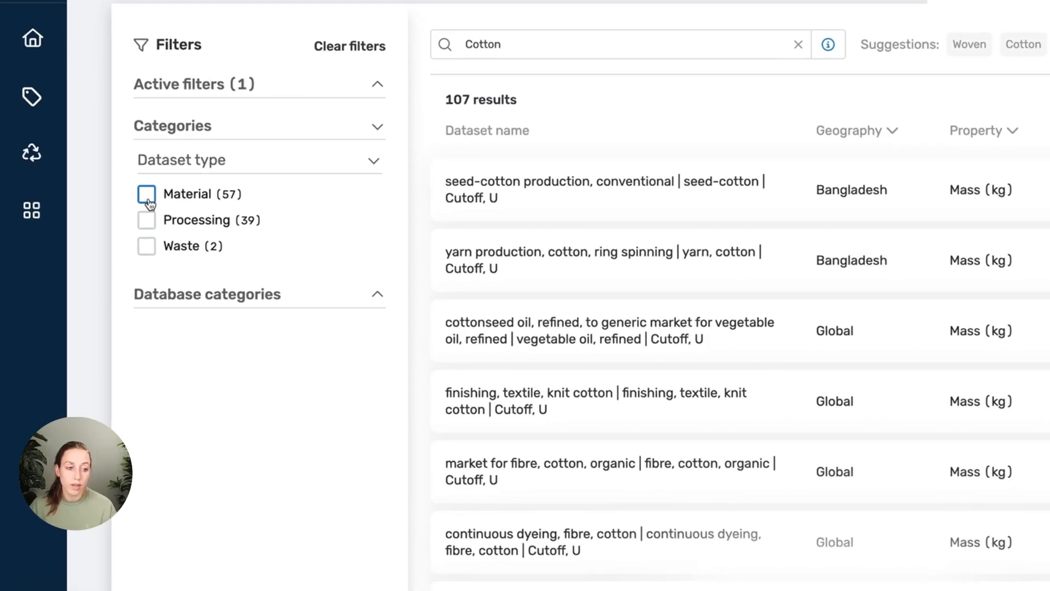
click(147, 194)
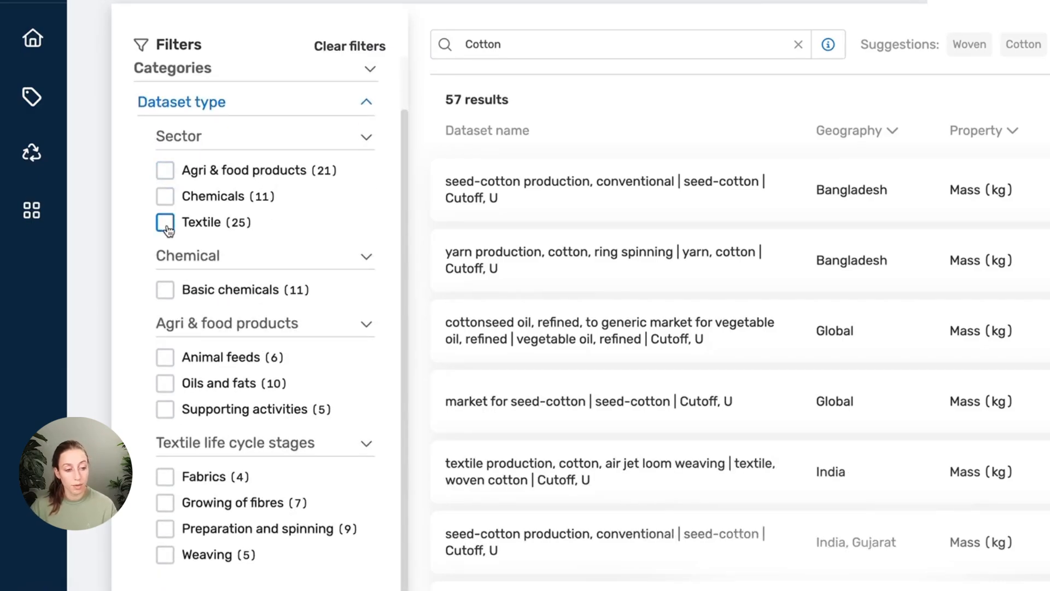
click(165, 222)
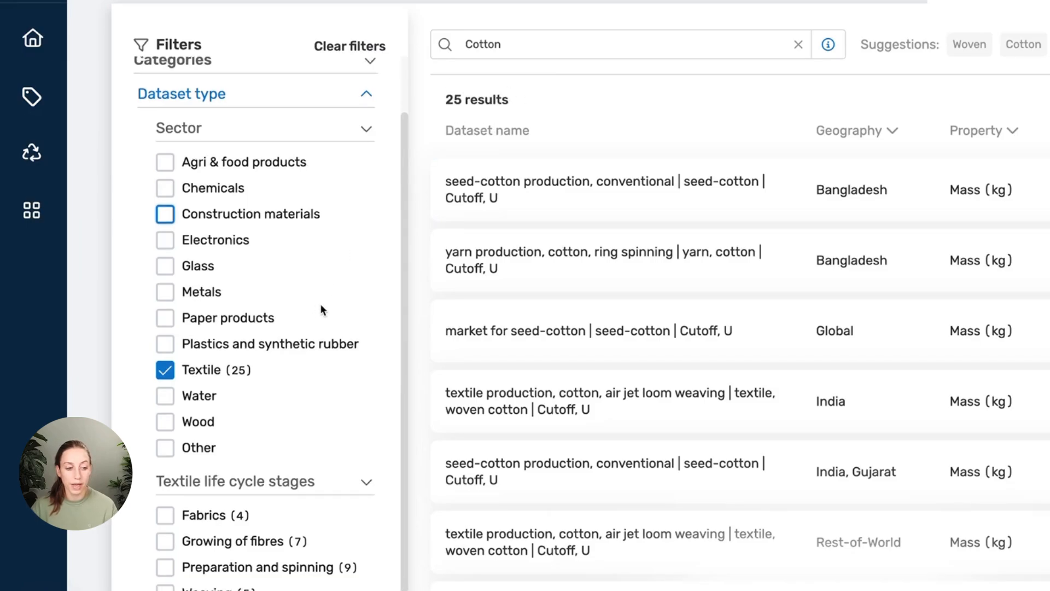
scroll(down, 3)
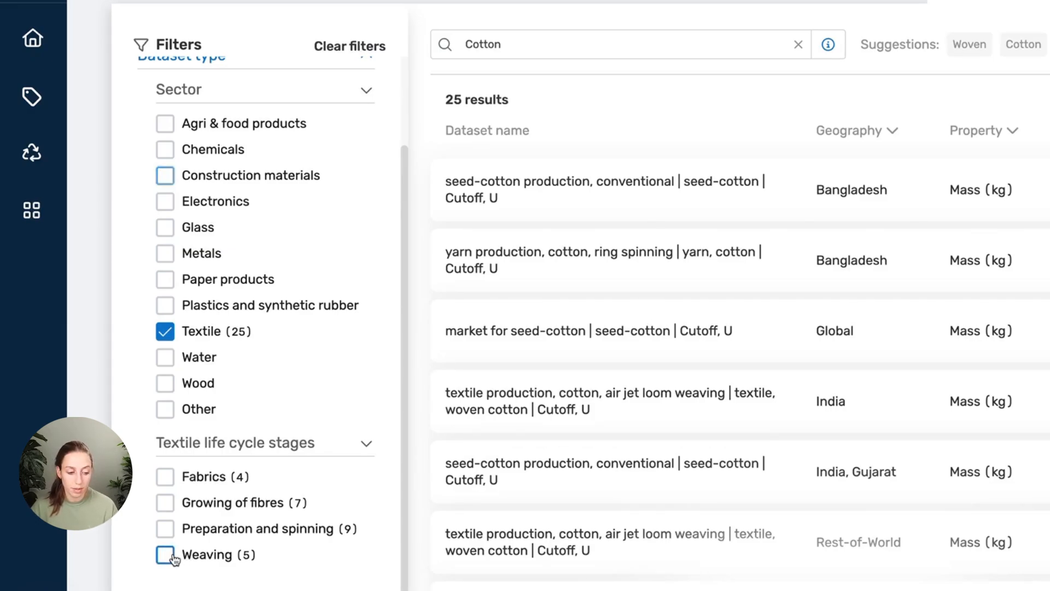
click(165, 554)
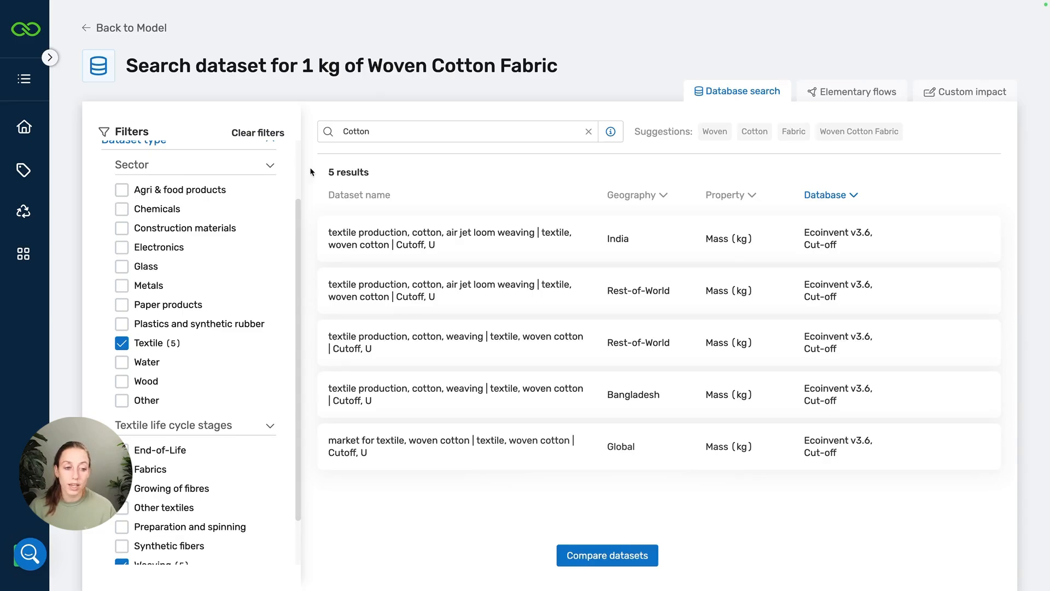
mouse_move(636, 194)
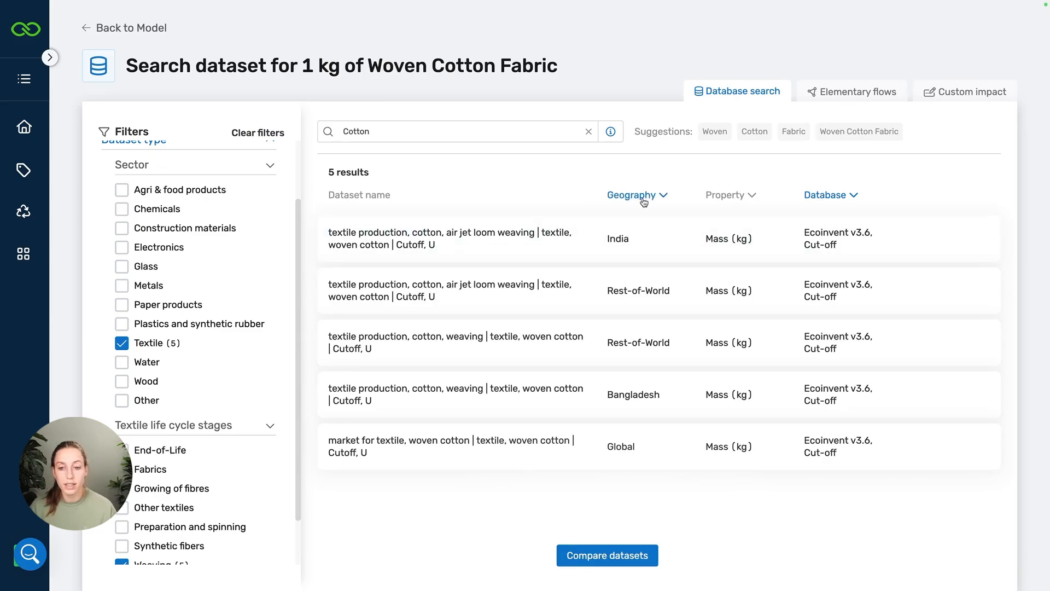
click(632, 195)
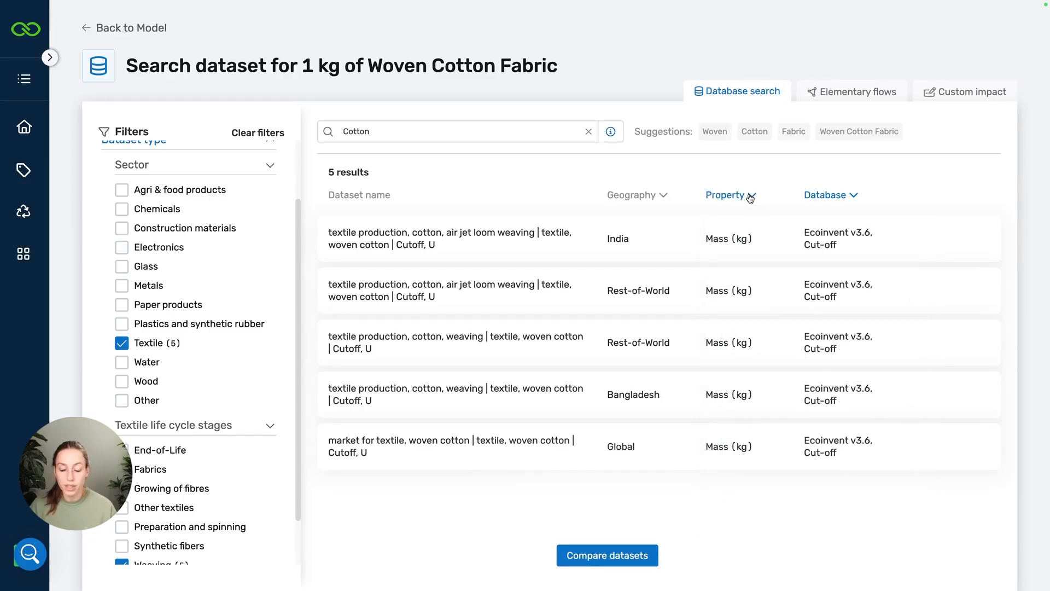
mouse_move(526, 378)
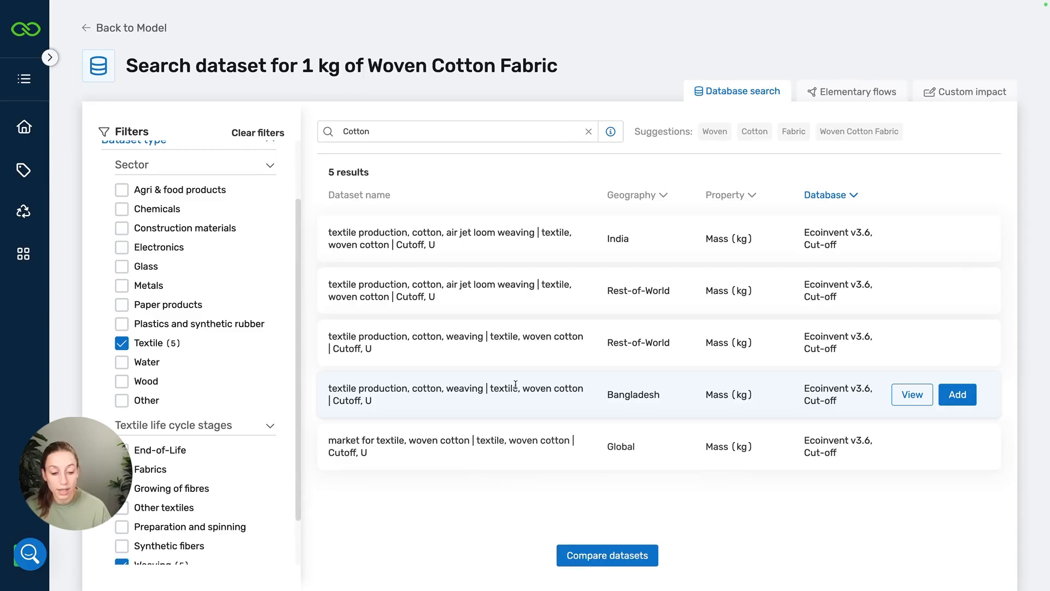
mouse_move(592, 389)
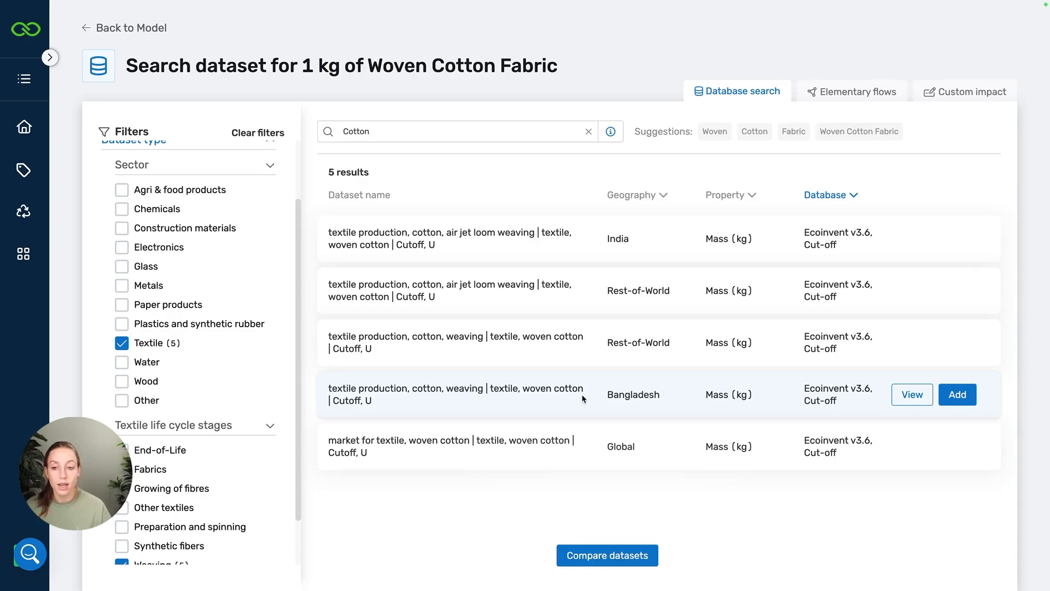
mouse_move(607, 554)
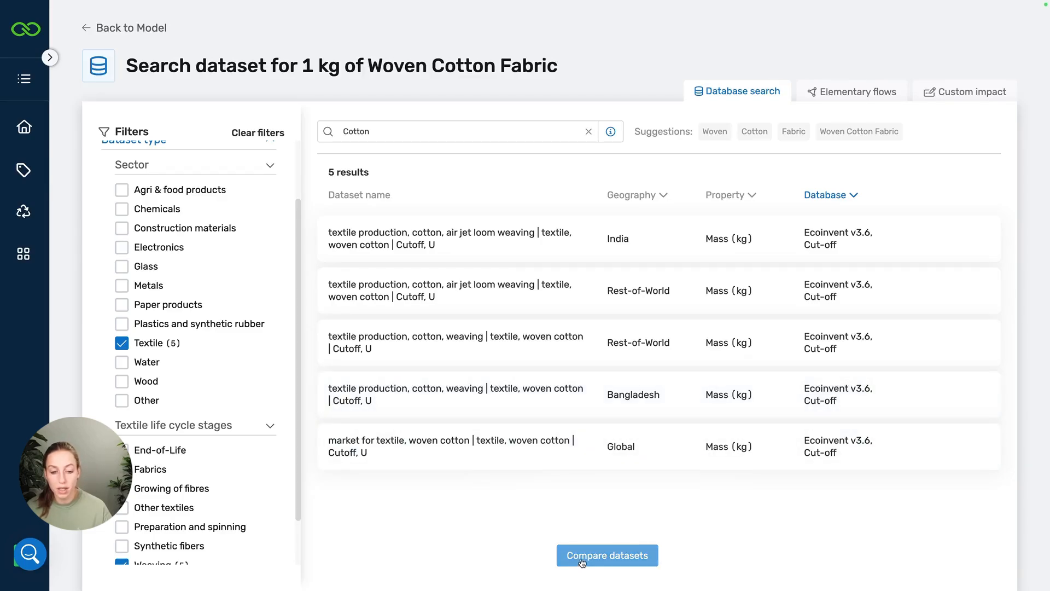
Step: Compare the Bangladesh and Rest-of-World cotton weaving datasets side by side
click(607, 554)
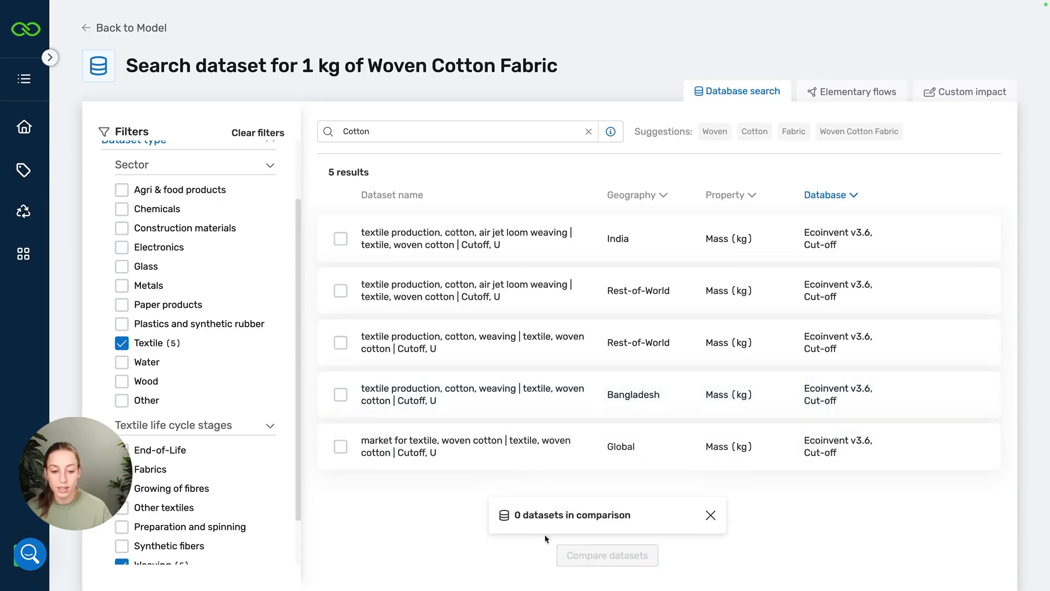
click(341, 395)
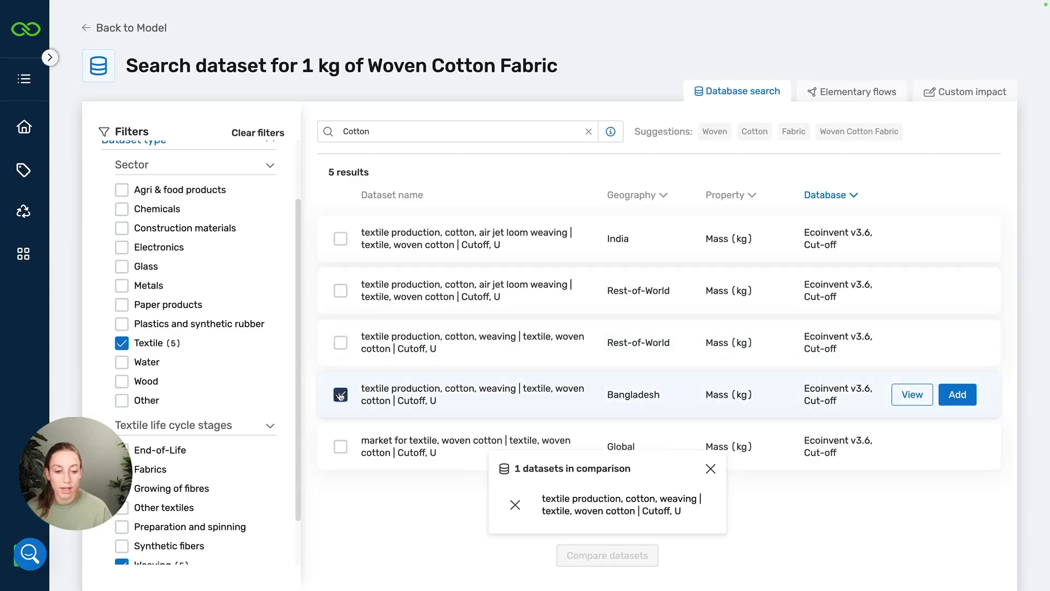
click(341, 342)
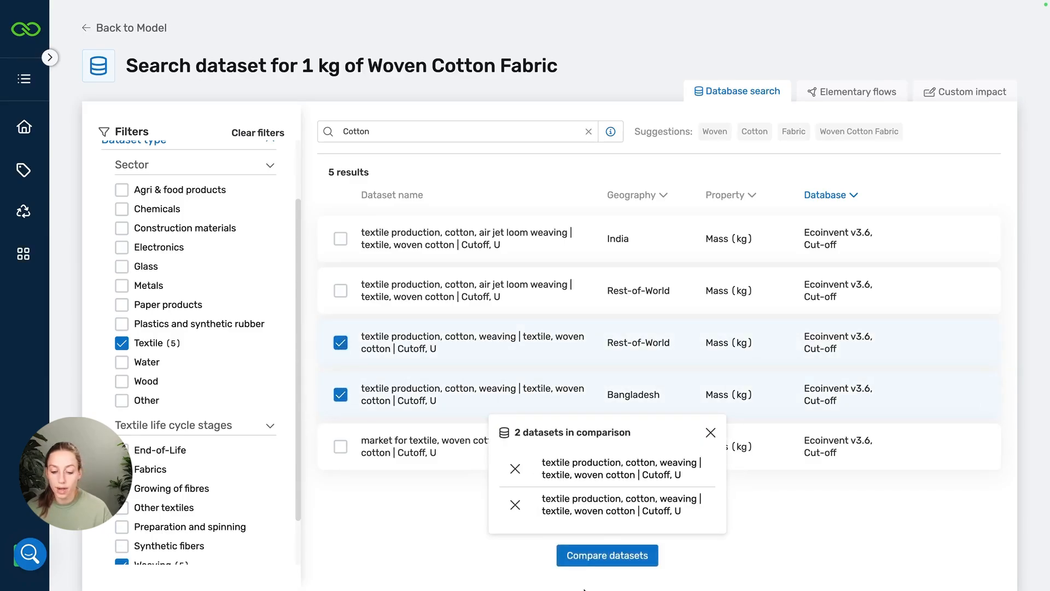
click(606, 555)
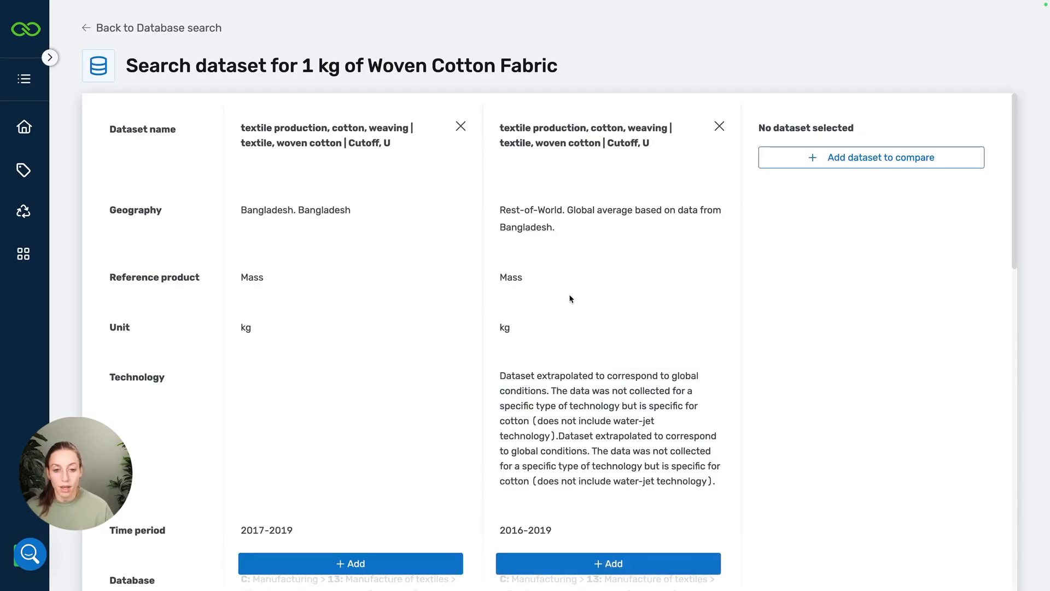
Step: Scroll through the comparison details of the two Ecoinvent v3.6 weaving datasets
scroll(down, 3)
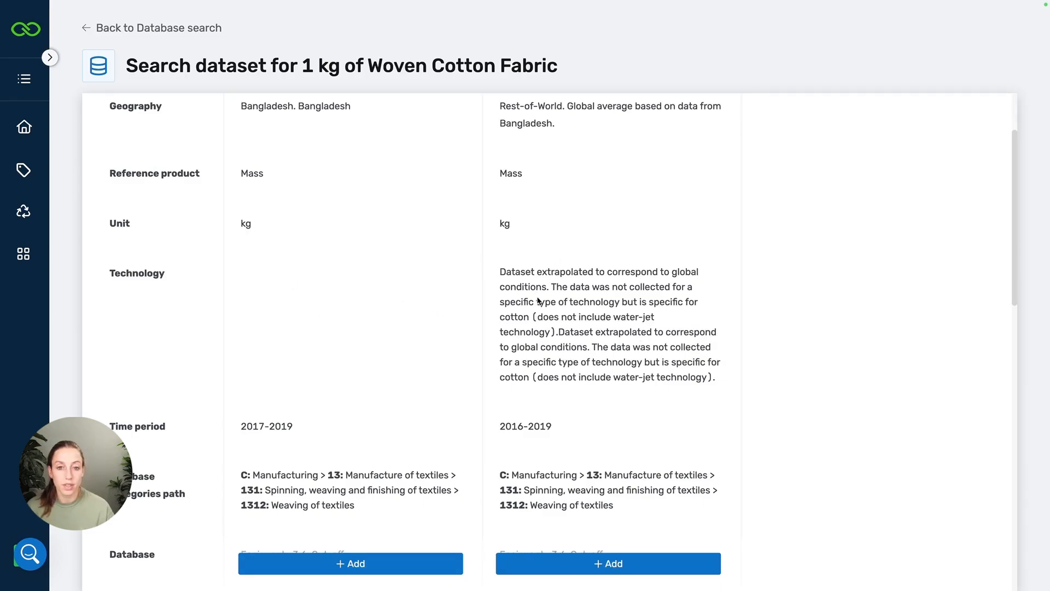
scroll(down, 3)
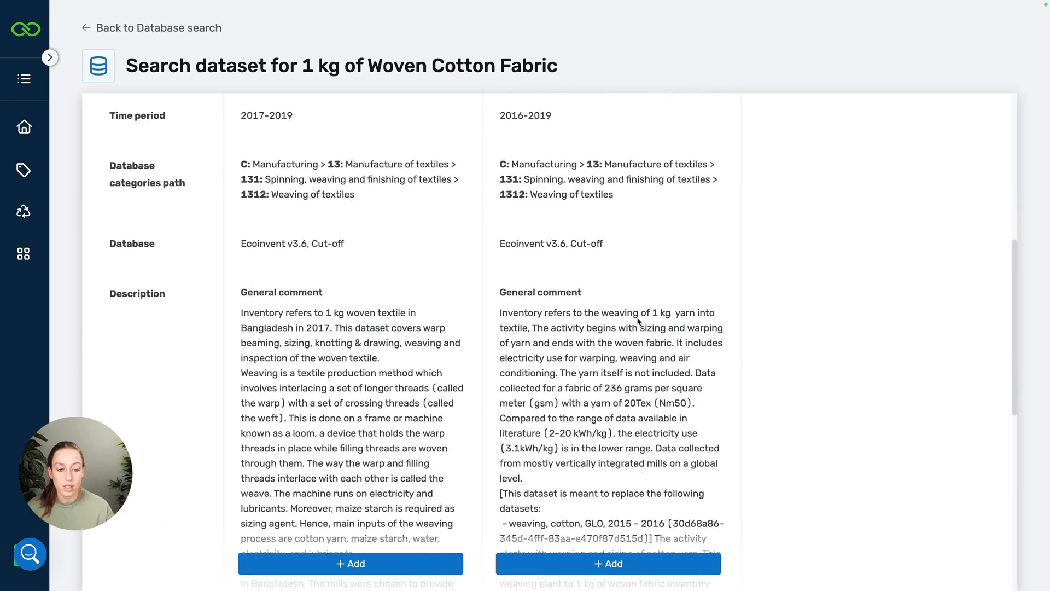
scroll(down, 3)
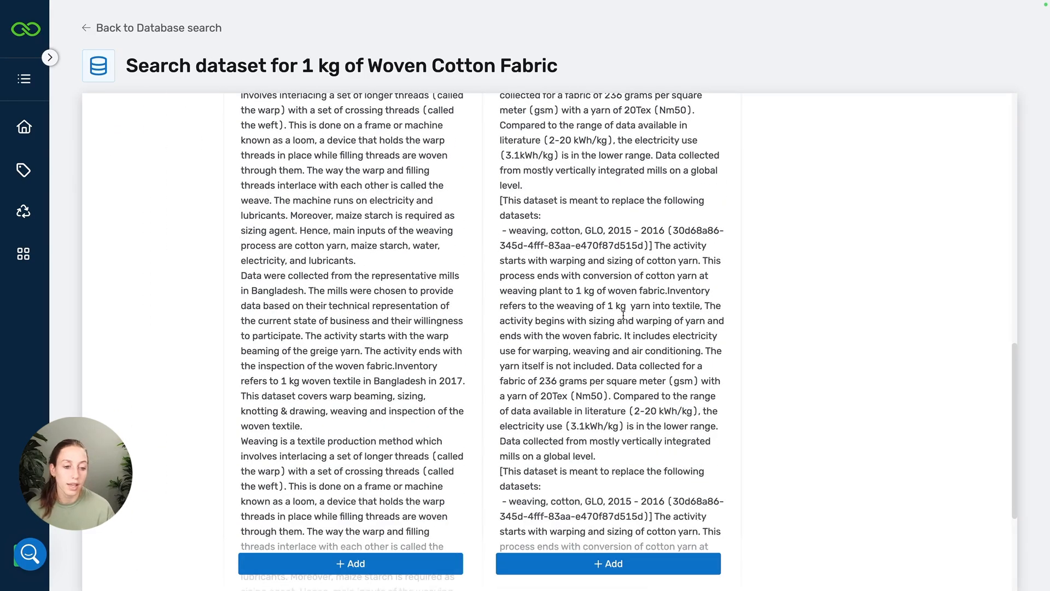
scroll(down, 3)
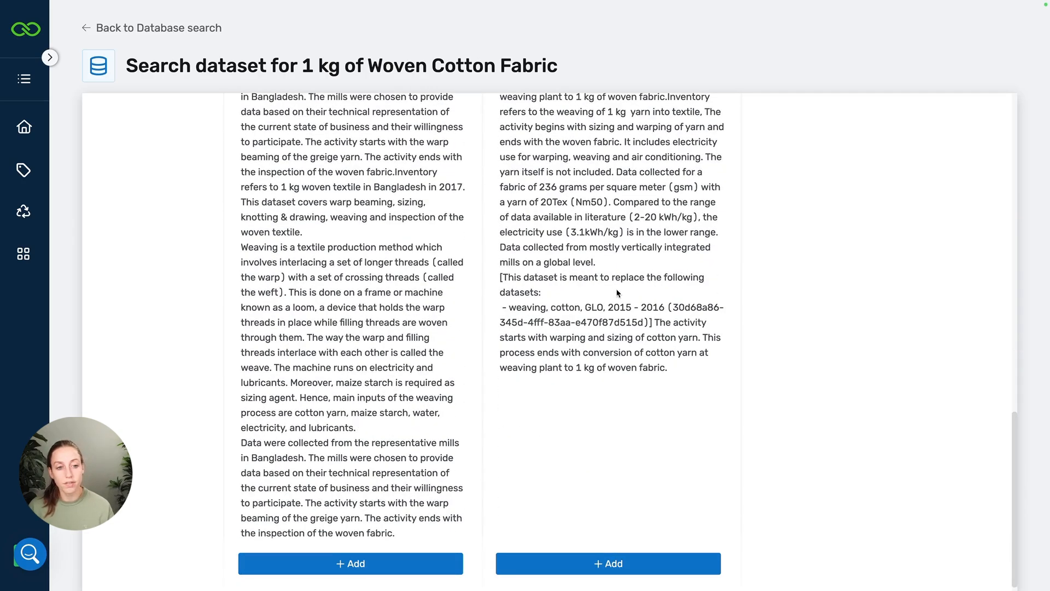
scroll(up, 3)
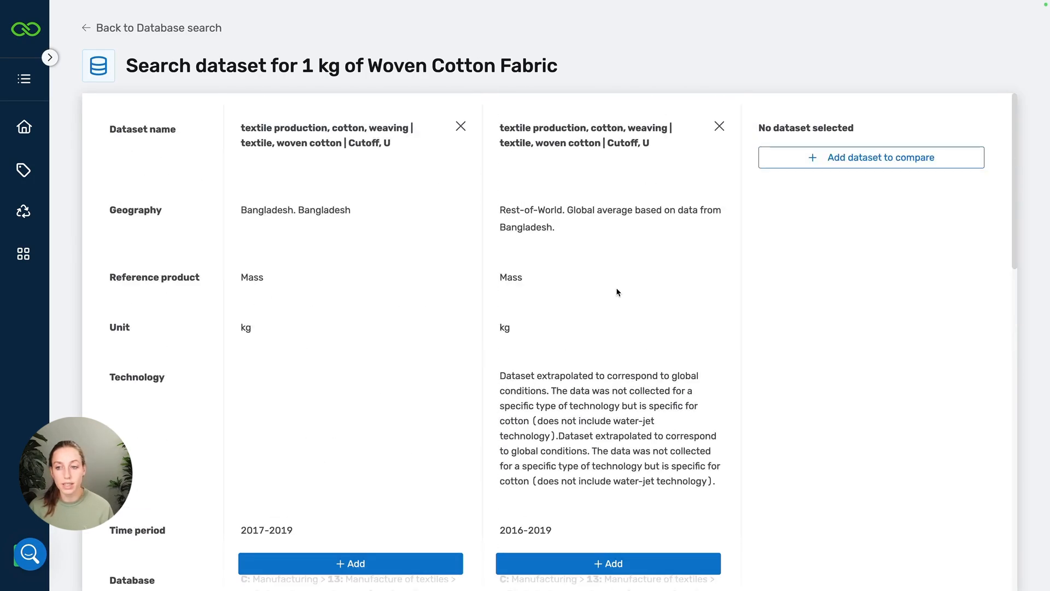
scroll(down, 3)
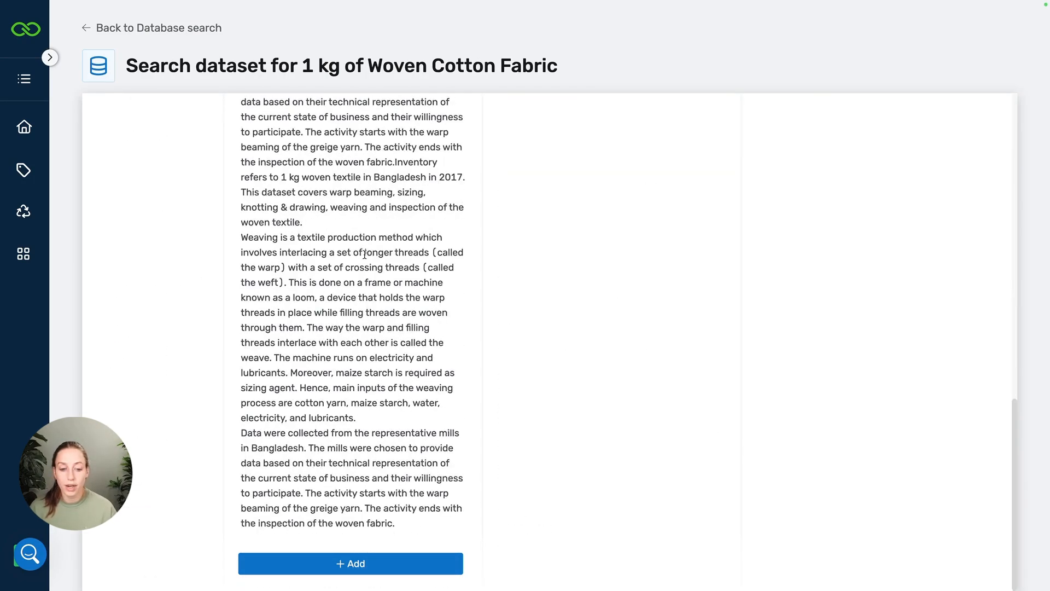
scroll(up, 3)
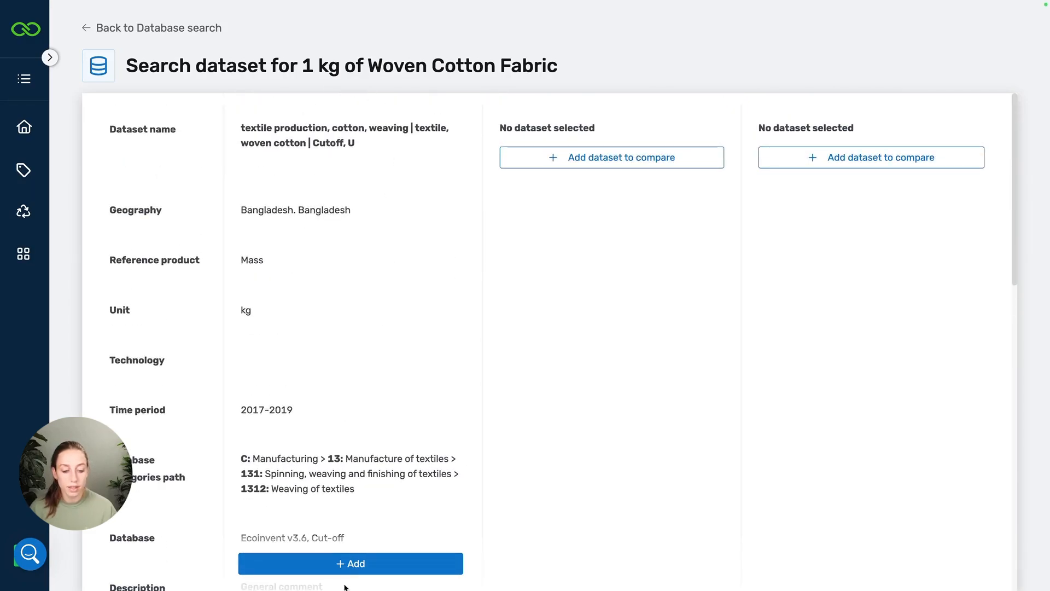
Step: Add the Bangladesh weaving dataset to Woven Cotton Fabric and save the 1 kg mass property
click(350, 563)
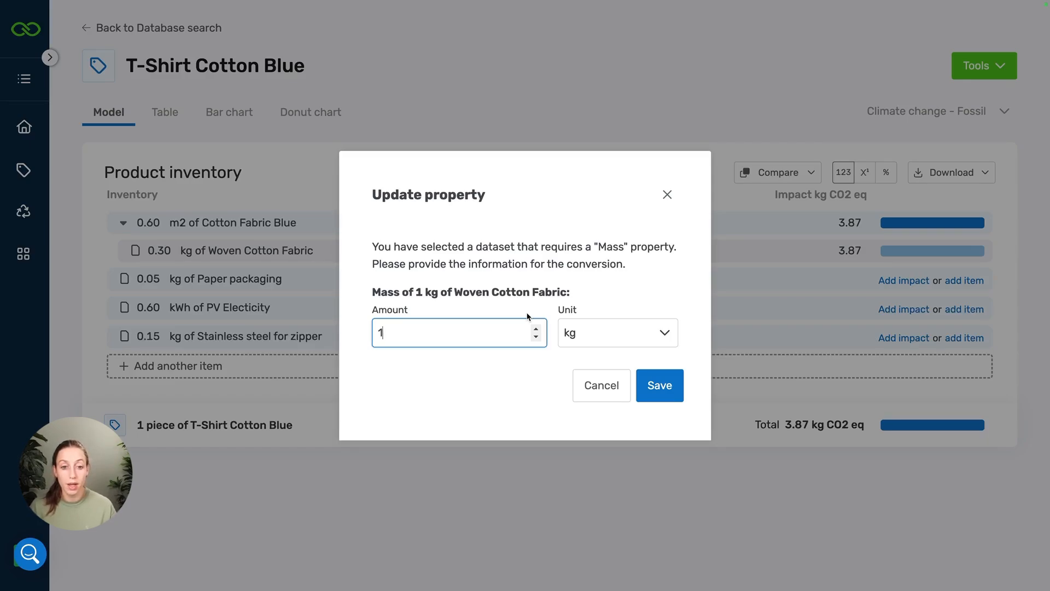
mouse_move(496, 258)
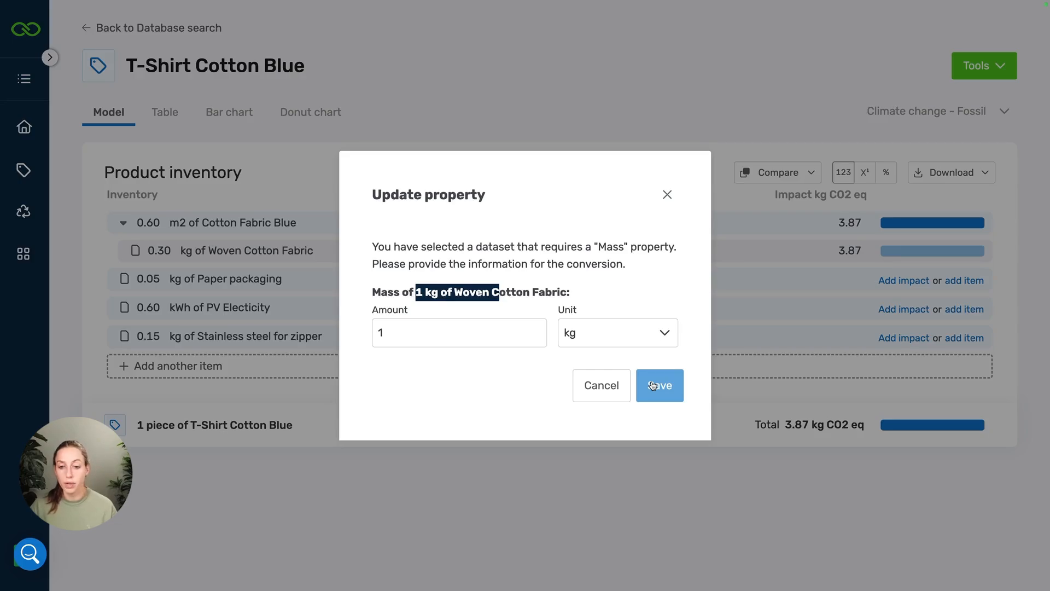
click(659, 385)
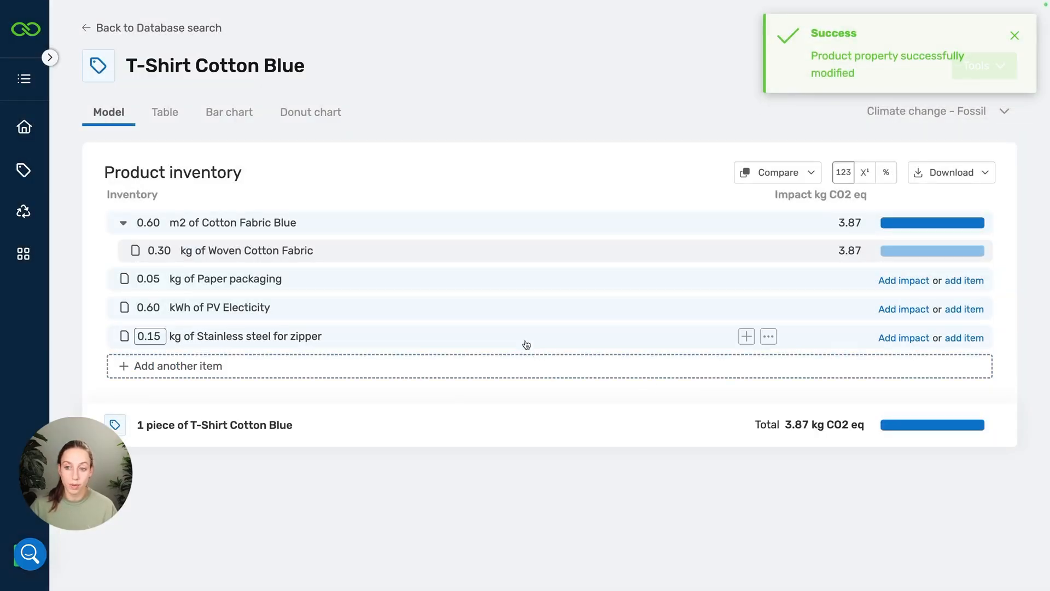